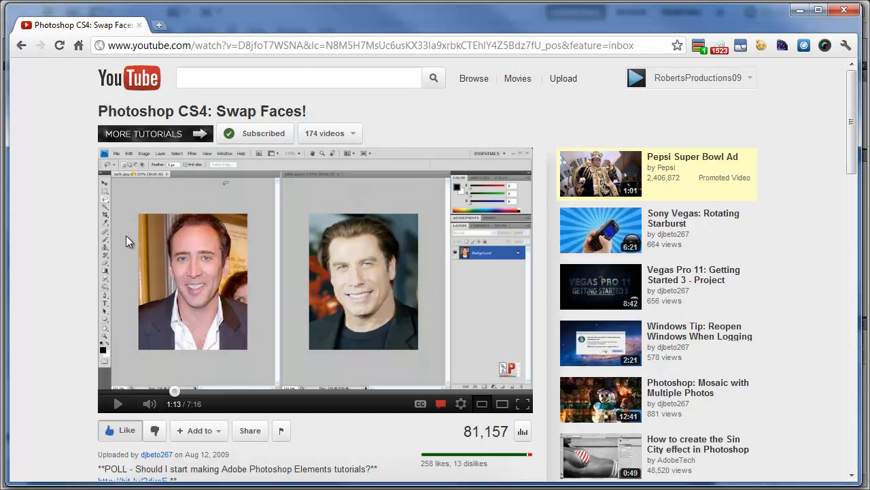
pyautogui.moveTo(408, 284)
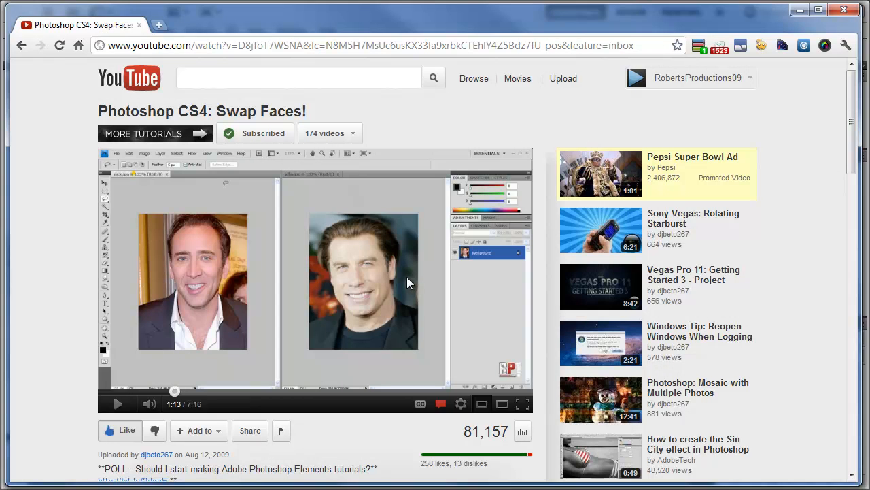
pyautogui.moveTo(234, 321)
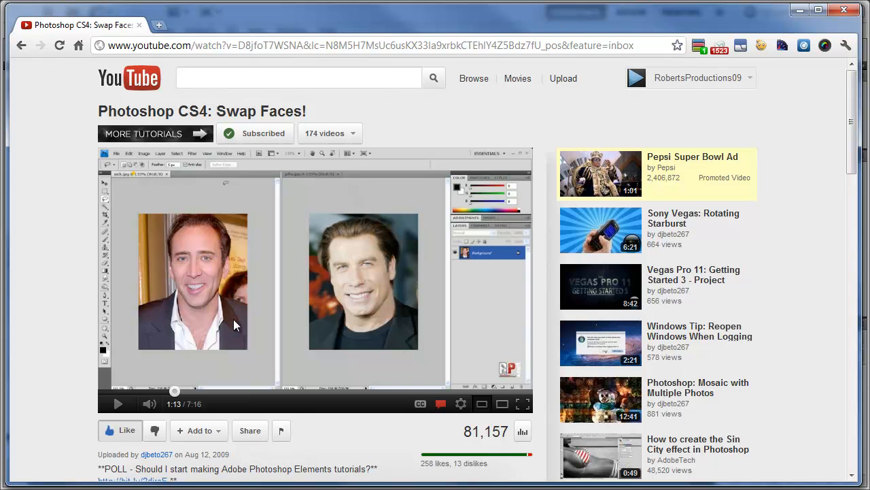
pyautogui.moveTo(288, 321)
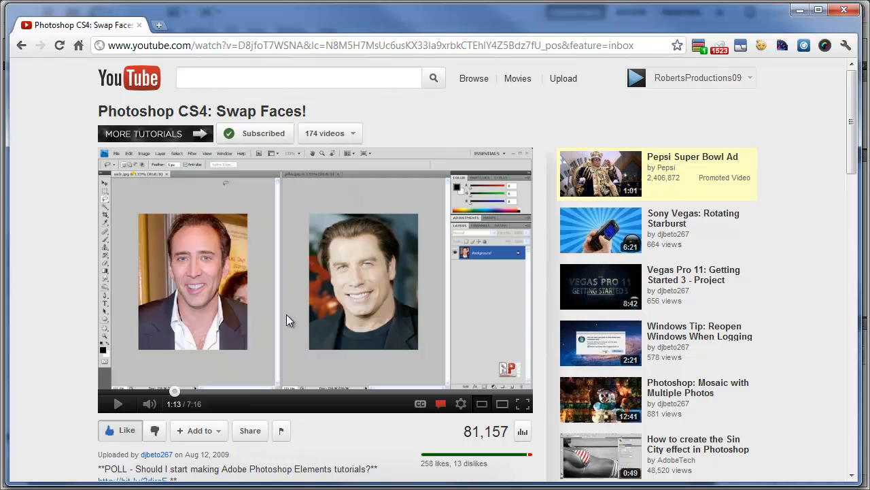
pyautogui.moveTo(864, 173)
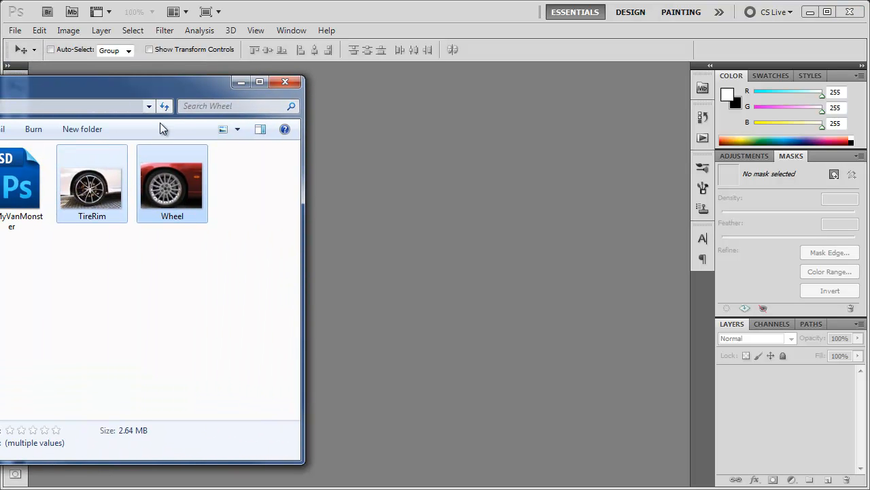
# Step: Bring Wheel.jpg and TireRim.jpg in from Explorer as two documents, with Wheel showing
pyautogui.moveTo(171, 180); pyautogui.dragTo(394, 193)
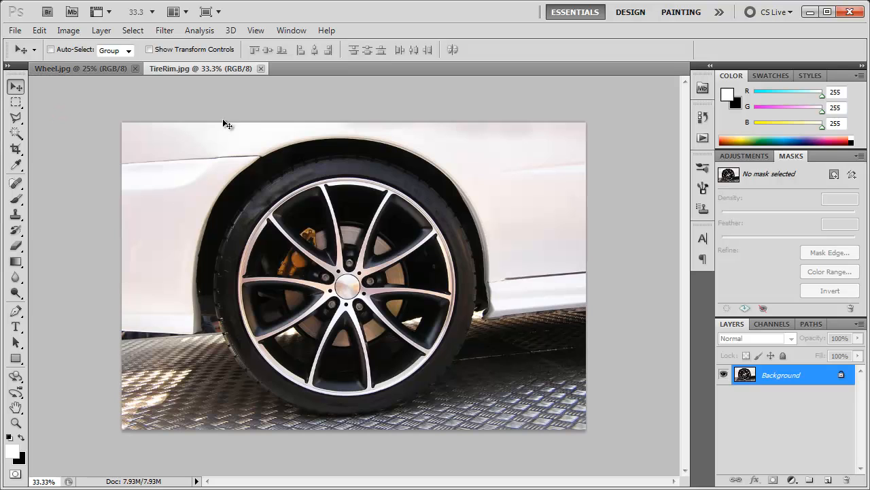
pyautogui.click(75, 68)
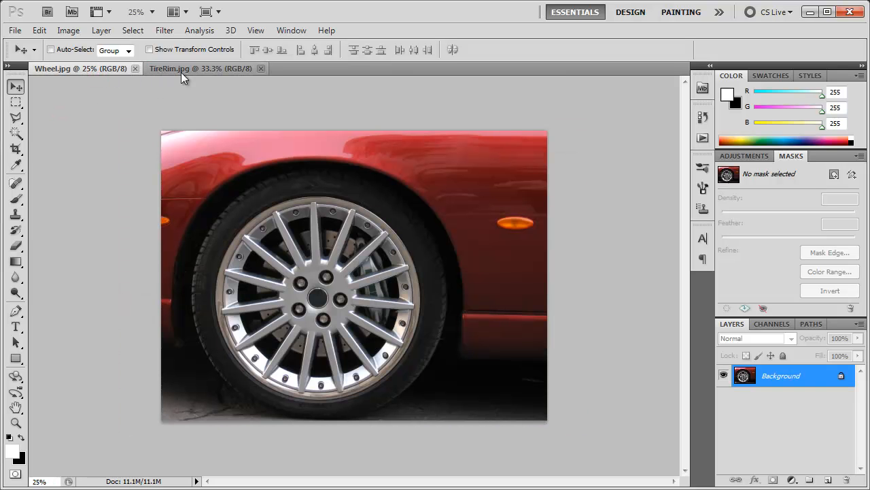
pyautogui.click(14, 30)
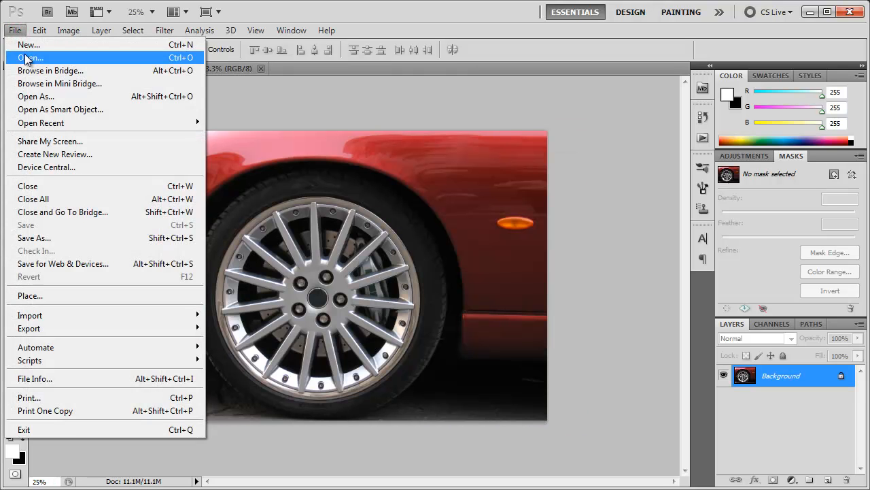
pyautogui.click(30, 57)
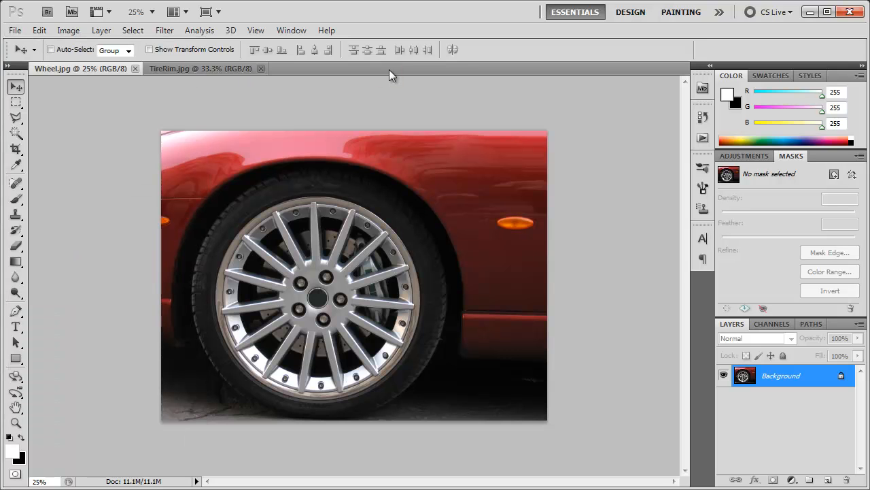
pyautogui.moveTo(277, 77)
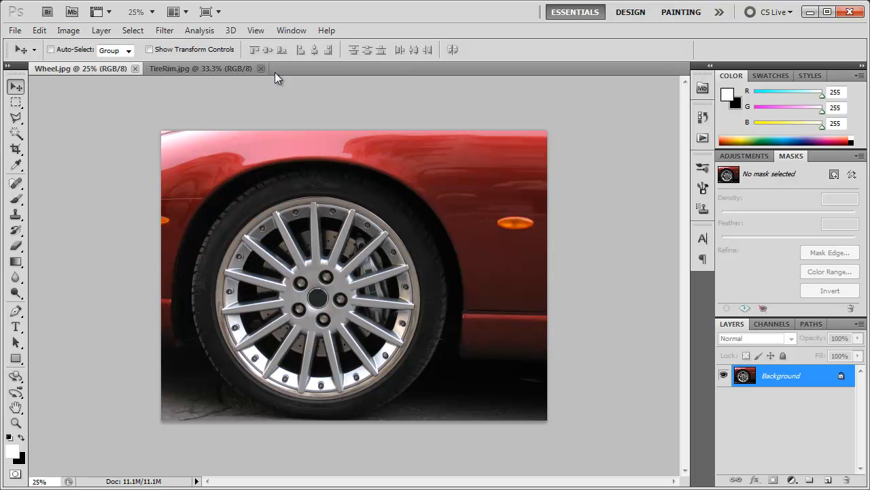
pyautogui.click(202, 68)
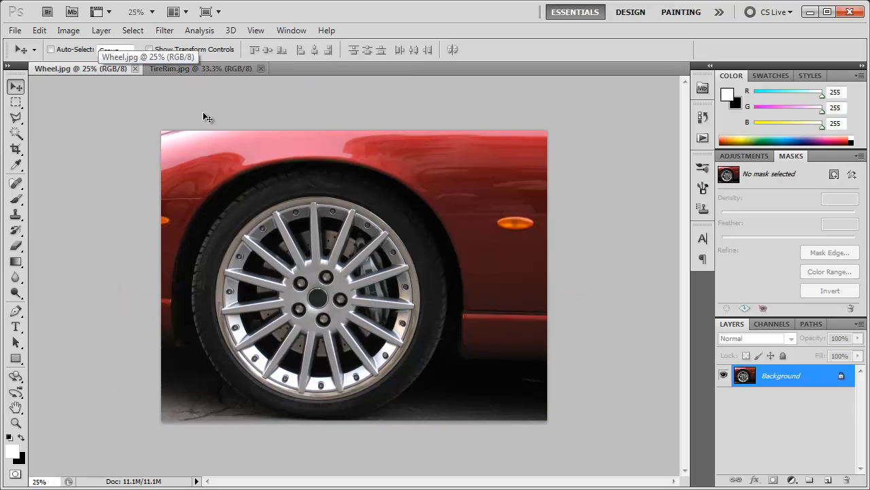
pyautogui.moveTo(176, 11)
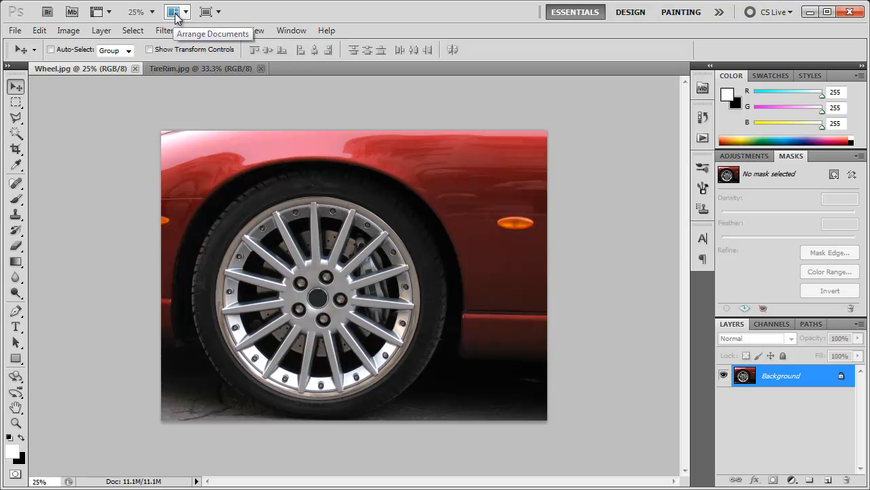
# Step: Tile the two photos in the 2-up vertical Arrange Documents layout
pyautogui.click(176, 11)
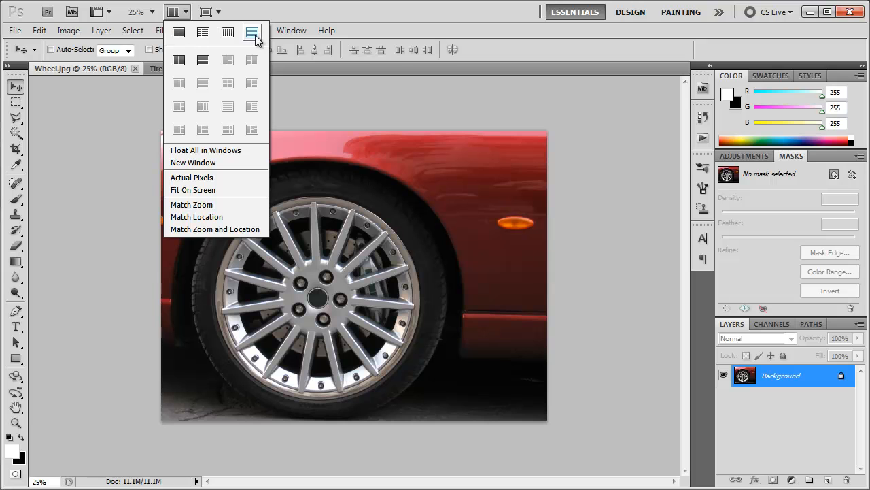
pyautogui.moveTo(207, 134)
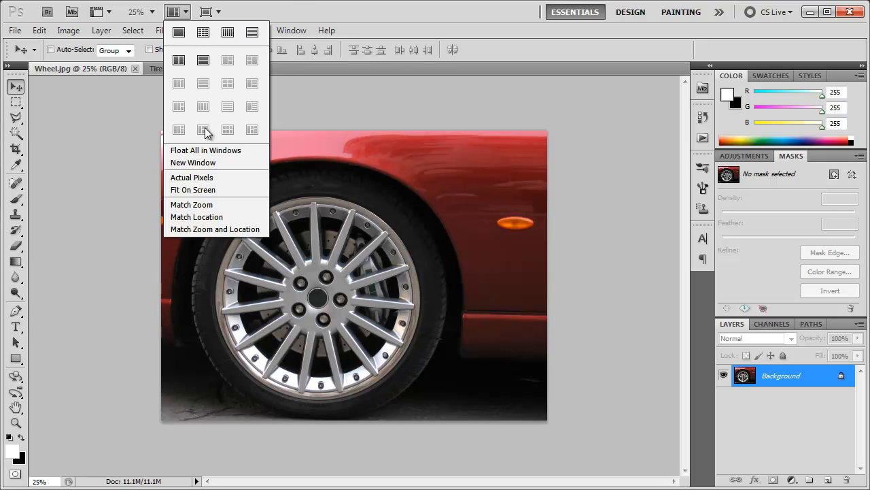
pyautogui.moveTo(210, 122)
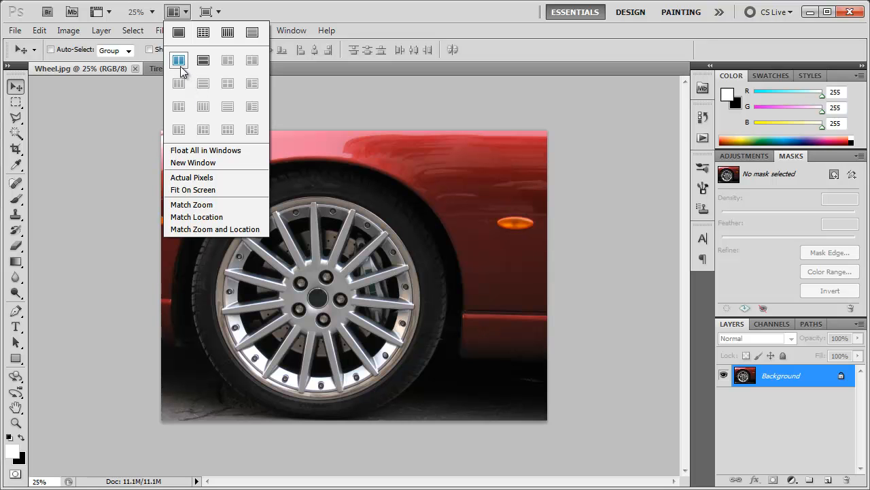
pyautogui.click(203, 60)
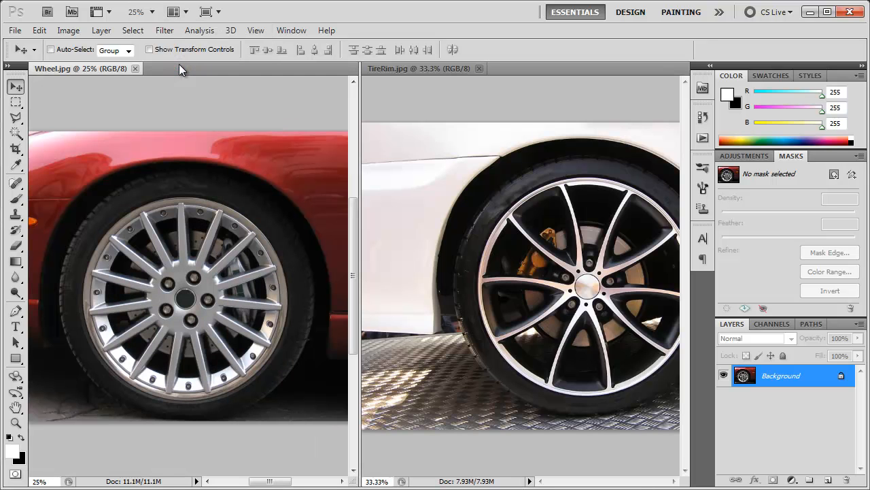
pyautogui.moveTo(257, 169)
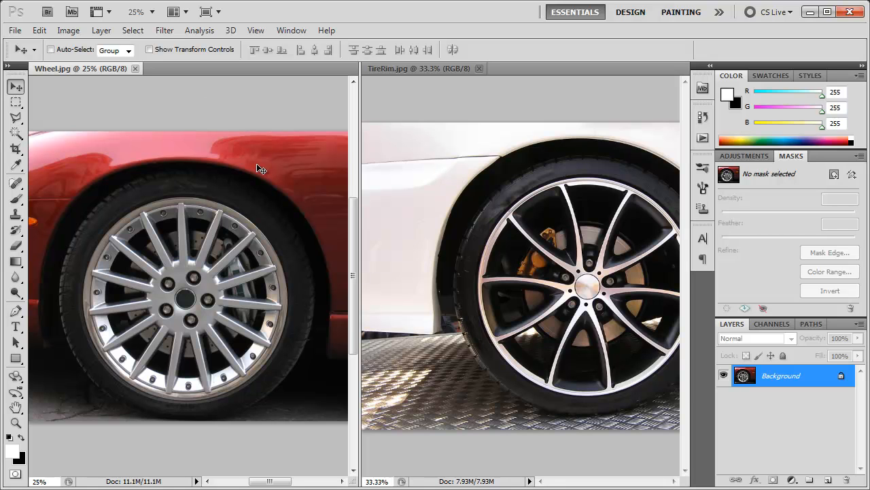
pyautogui.moveTo(188, 220)
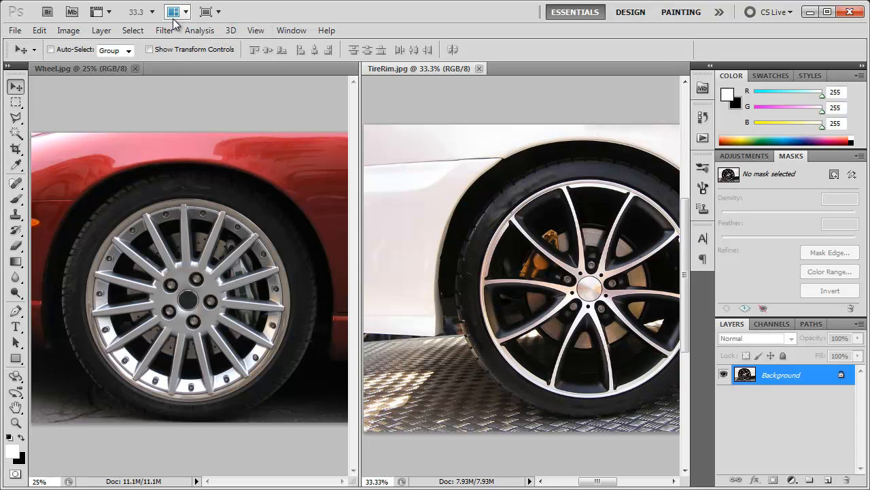
# Step: Use Match Zoom so Wheel shares TireRim's 33.3% magnification
pyautogui.click(174, 11)
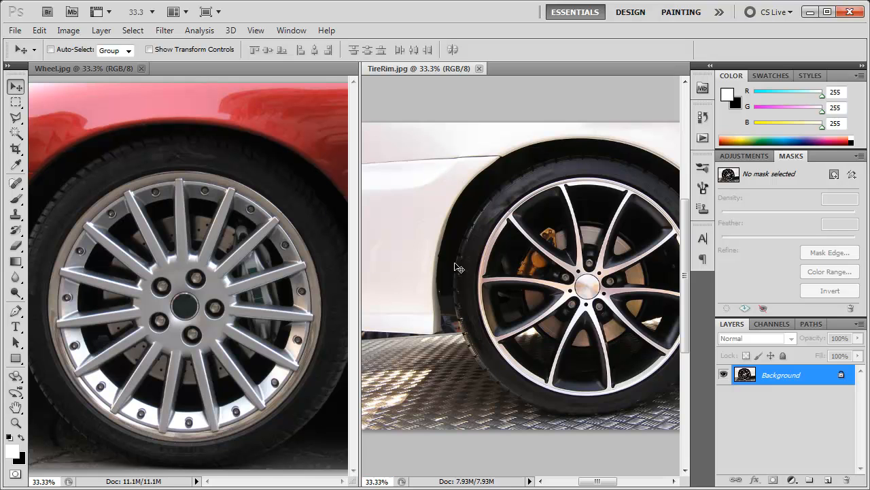
pyautogui.moveTo(265, 111)
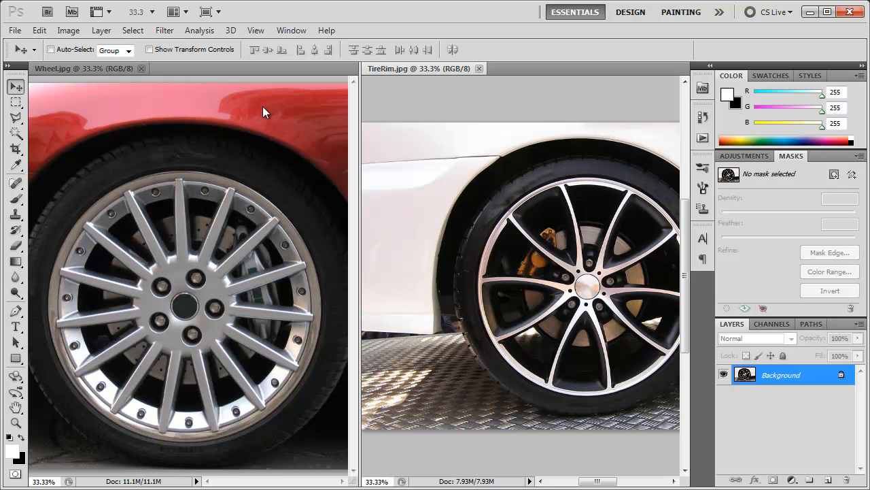
# Step: Fit TireRim on screen and zoom it to about 41.9% so the rim fills its pane
pyautogui.click(174, 10)
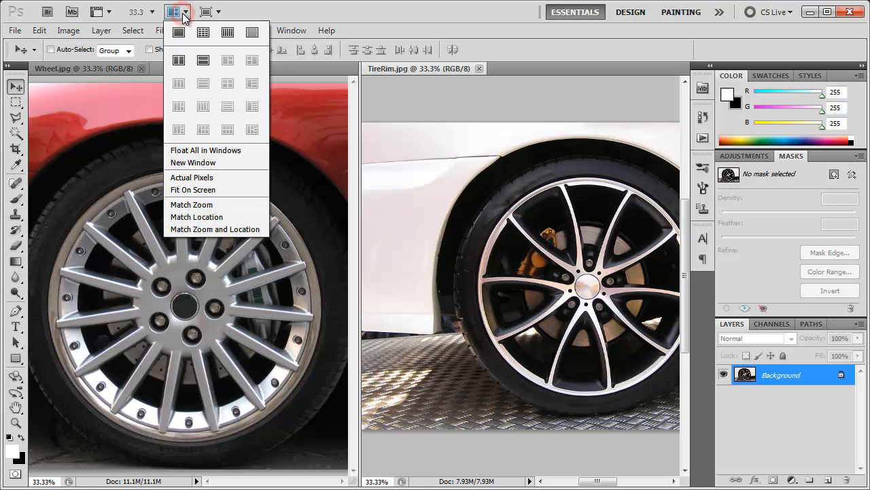
pyautogui.click(193, 191)
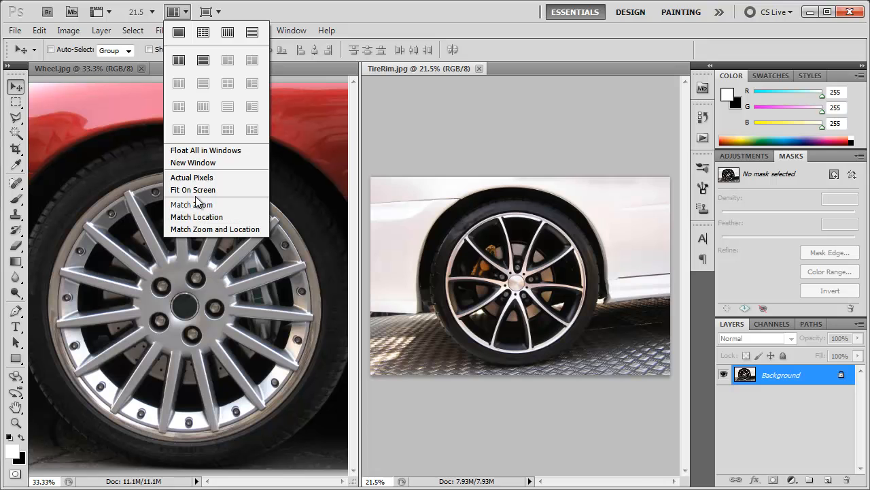
pyautogui.click(193, 190)
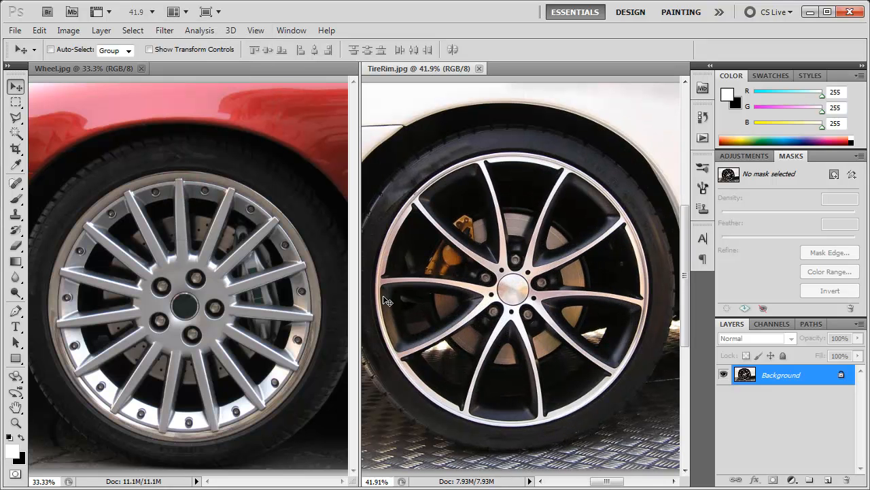